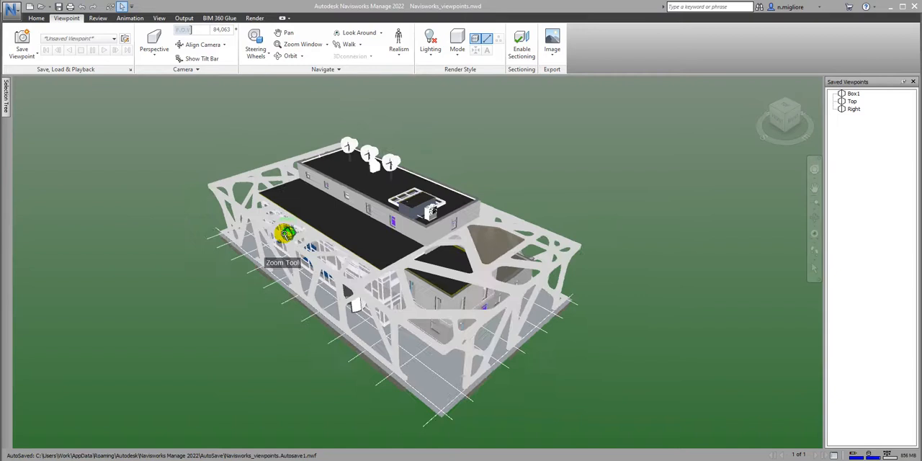
# Step: Turn on sectioning and restore the saved Right viewpoint in Navisworks
pyautogui.rightClick(284, 233)
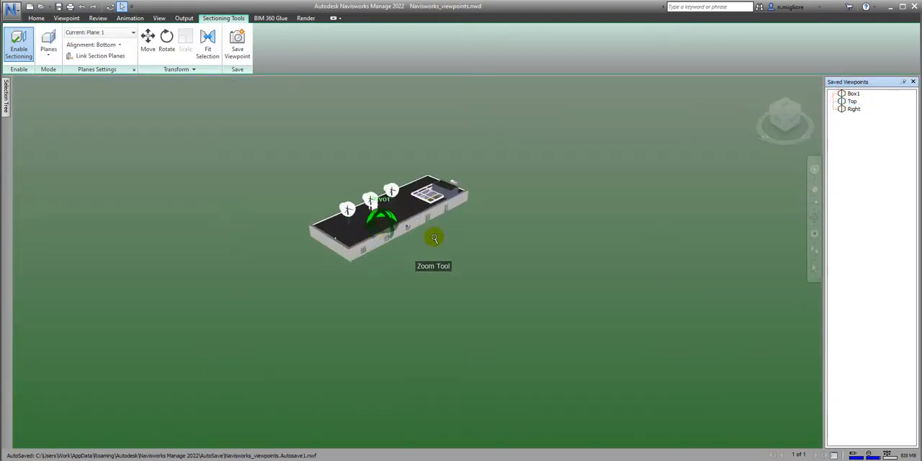
pyautogui.click(852, 111)
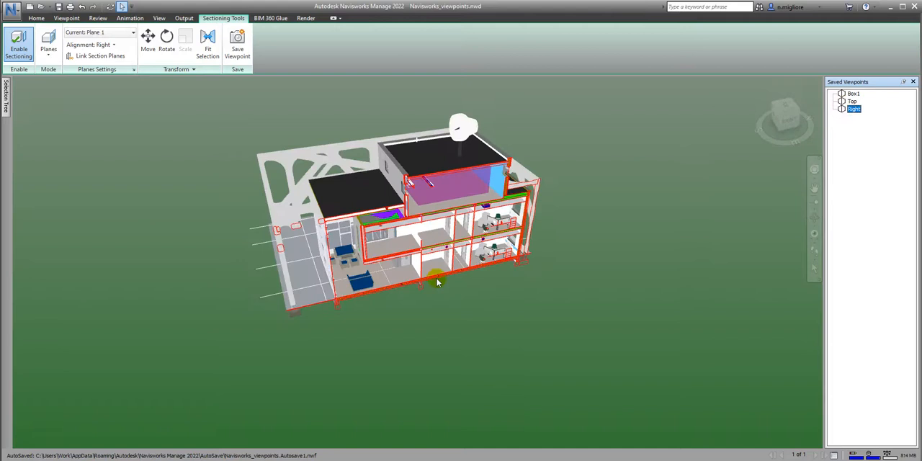
pyautogui.moveTo(286, 337)
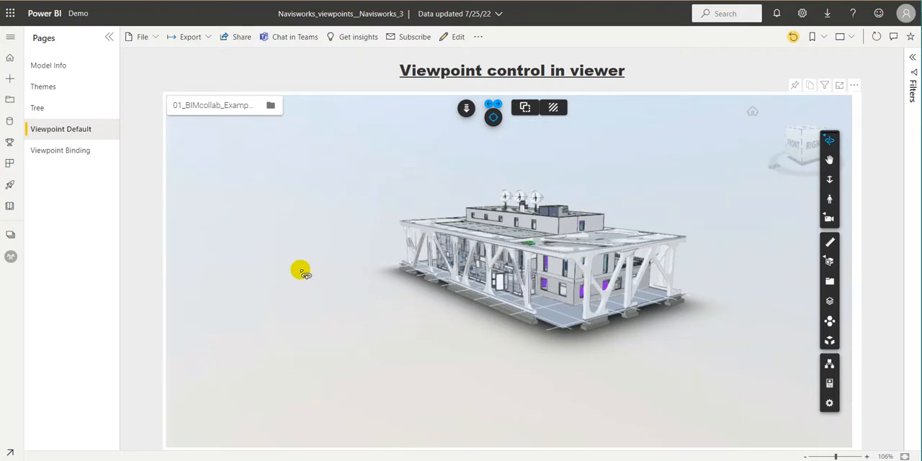
pyautogui.moveTo(403, 97)
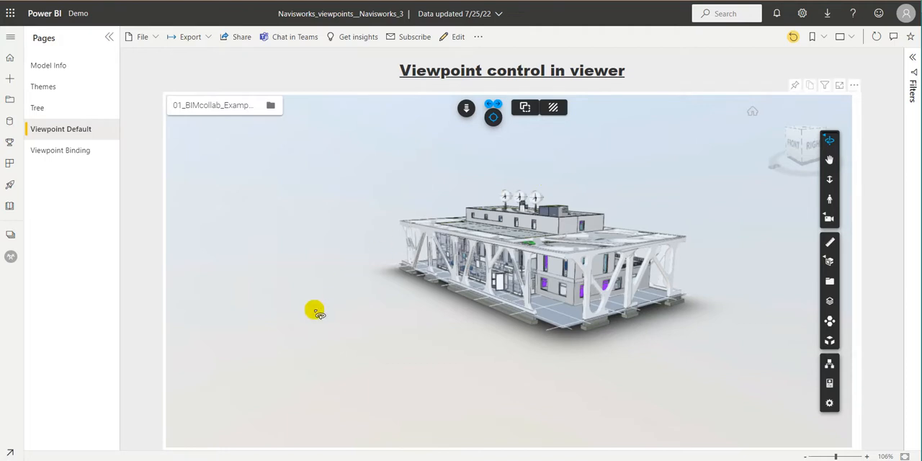
pyautogui.moveTo(371, 174)
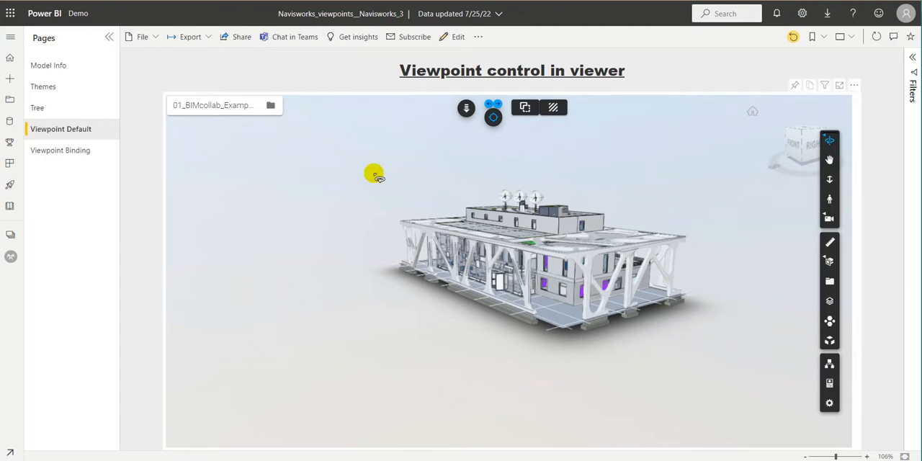
pyautogui.moveTo(250, 119)
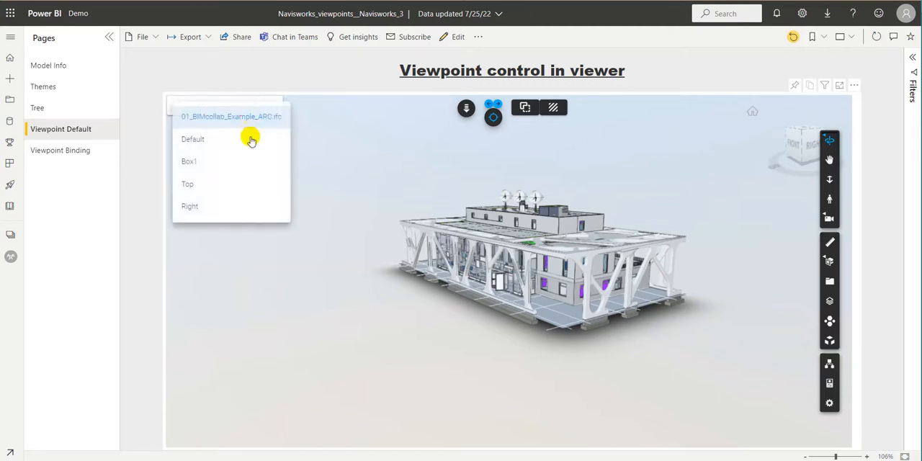
# Step: Step the viewer's dropdown through Box1, Top and Right, orbiting each view
pyautogui.click(189, 161)
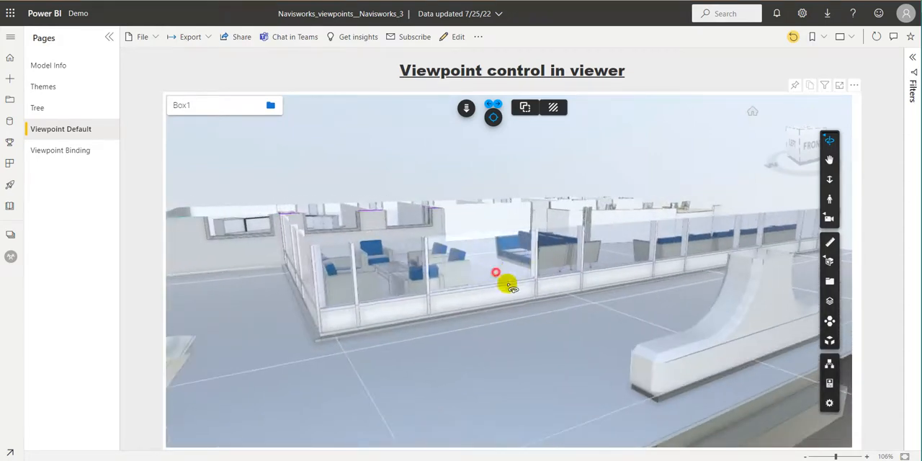
pyautogui.moveTo(495, 272); pyautogui.dragTo(591, 310)
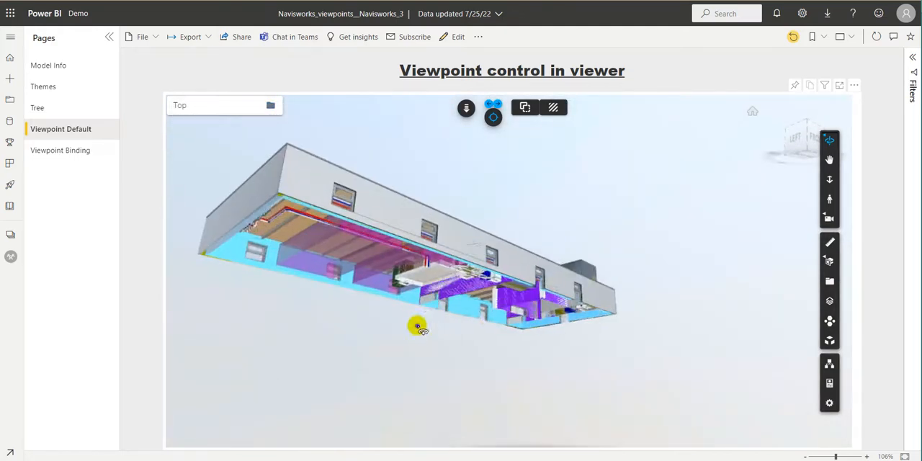
pyautogui.moveTo(418, 325); pyautogui.dragTo(521, 360)
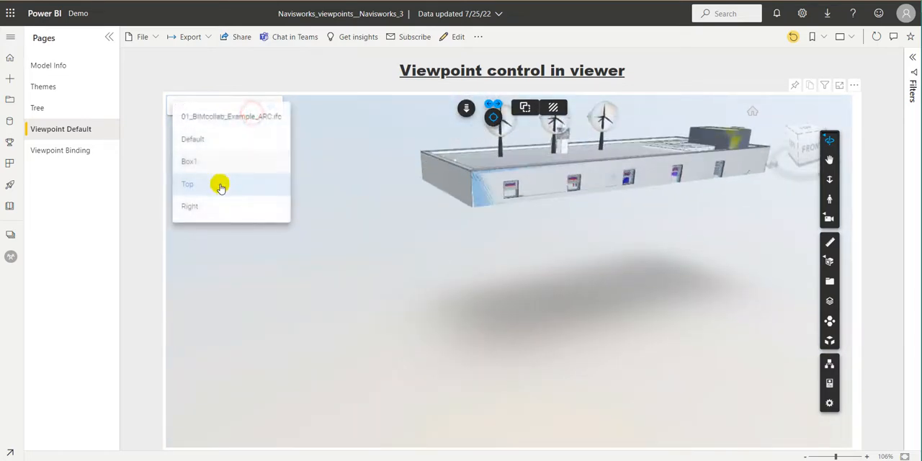
pyautogui.click(189, 207)
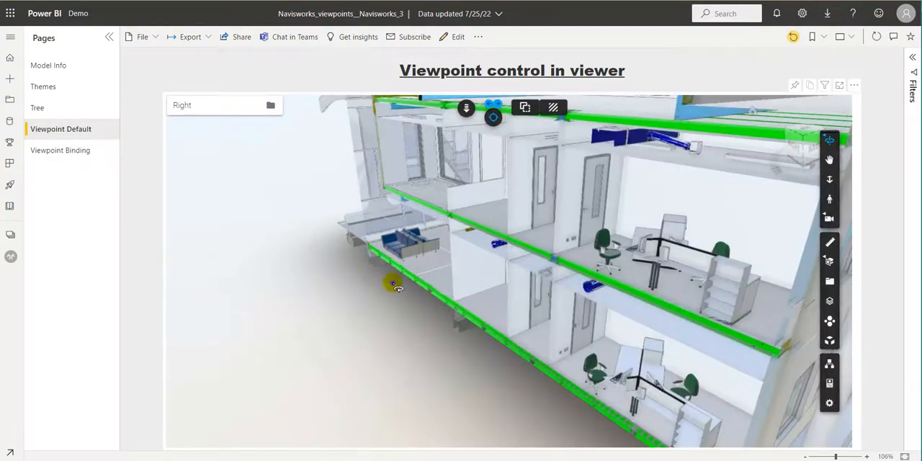
pyautogui.moveTo(396, 287); pyautogui.dragTo(360, 321)
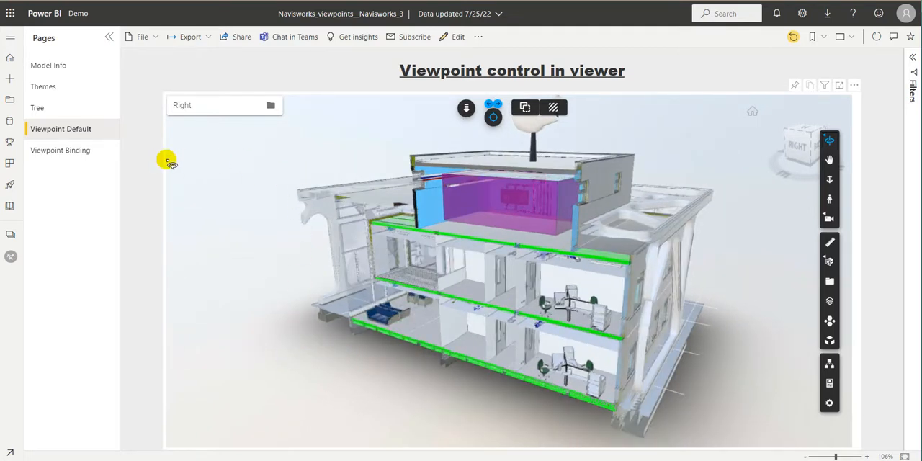
# Step: On the Viewpoint Binding page, pick Box1, Top, then Right in the slicer
pyautogui.click(60, 150)
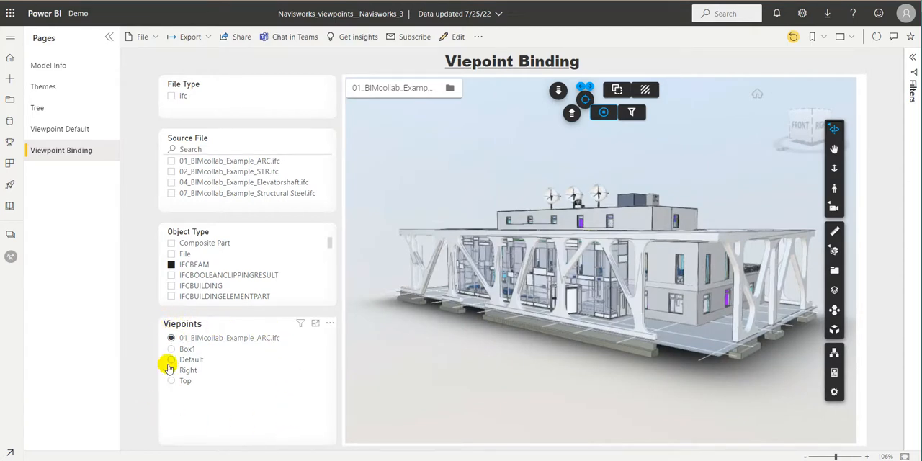
pyautogui.click(171, 349)
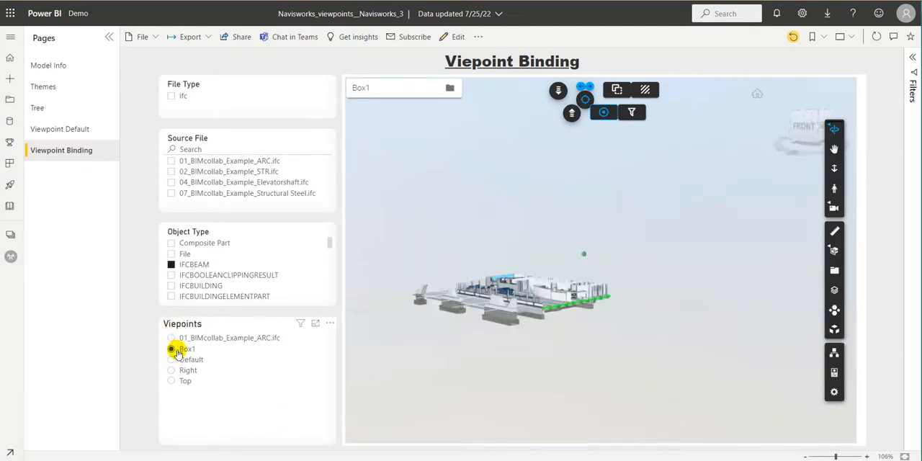
pyautogui.click(172, 348)
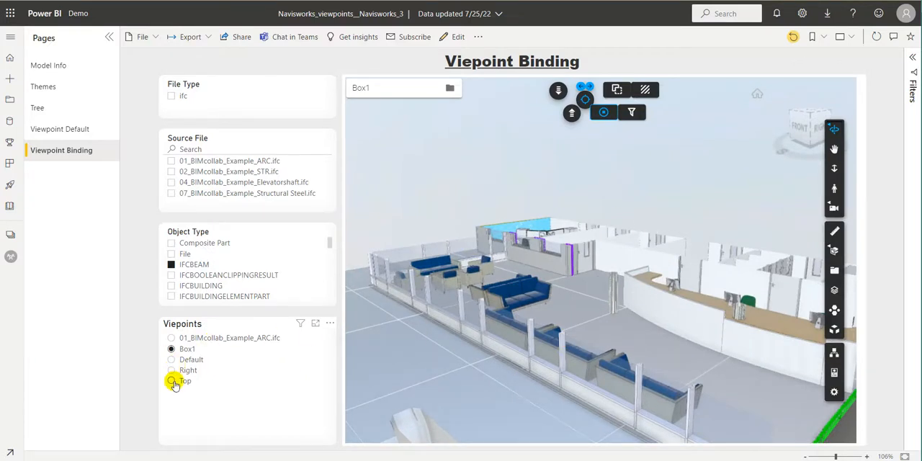
pyautogui.click(172, 381)
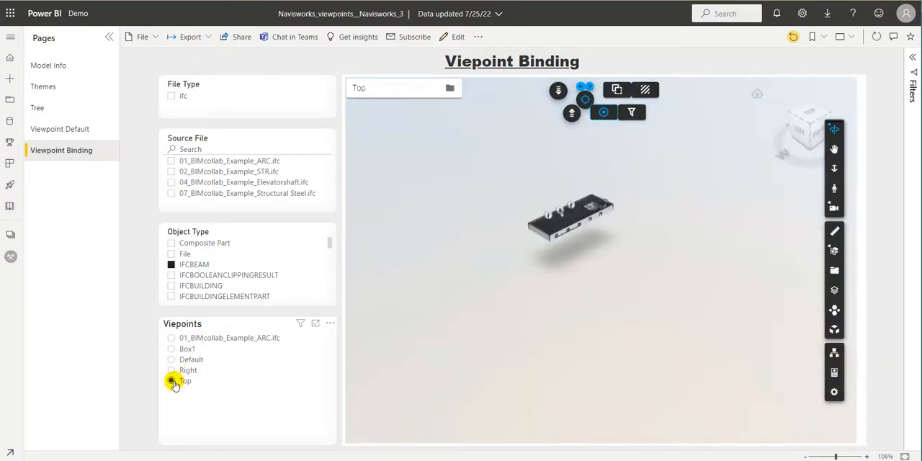
pyautogui.click(171, 381)
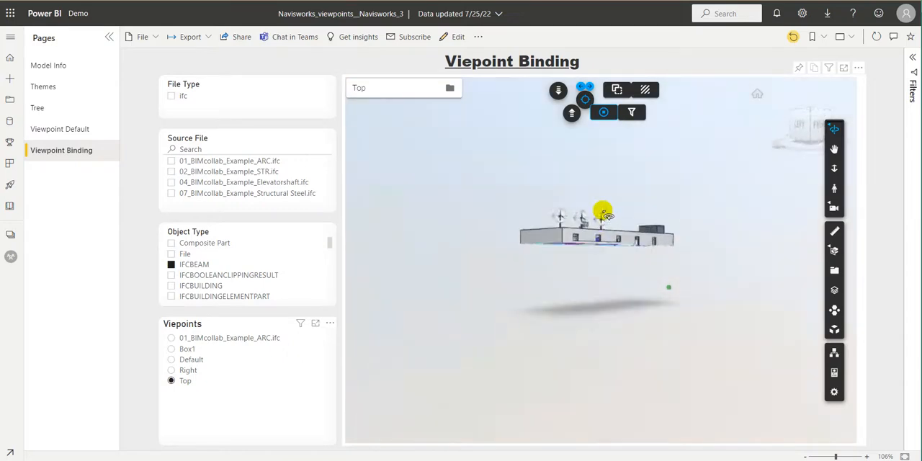
pyautogui.click(172, 371)
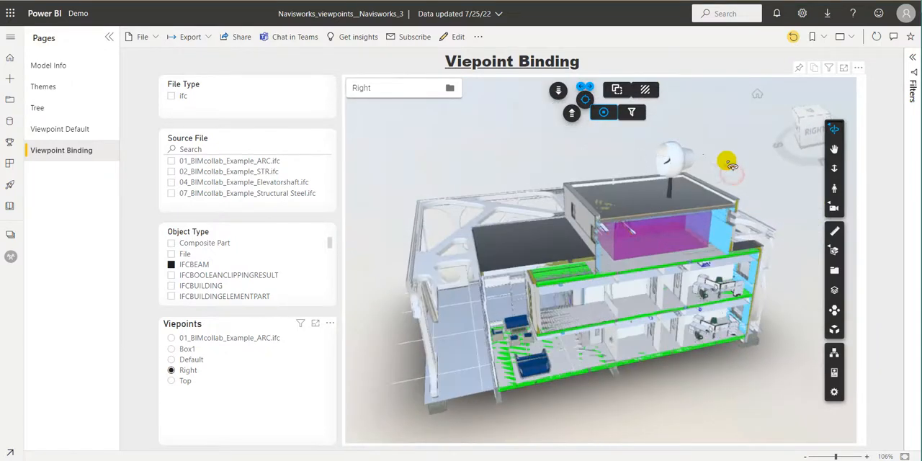
# Step: Switch the Right view to X-ray transparency and orbit to inspect the structural frame
pyautogui.click(645, 90)
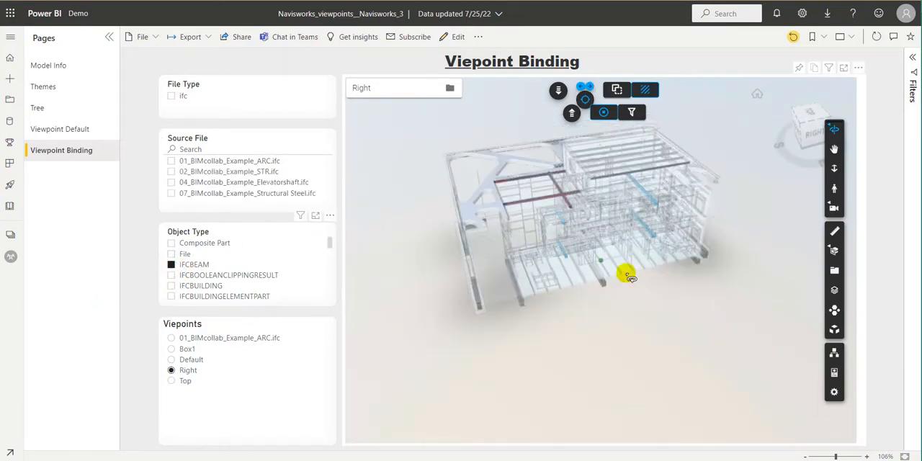
pyautogui.moveTo(627, 277); pyautogui.dragTo(645, 297)
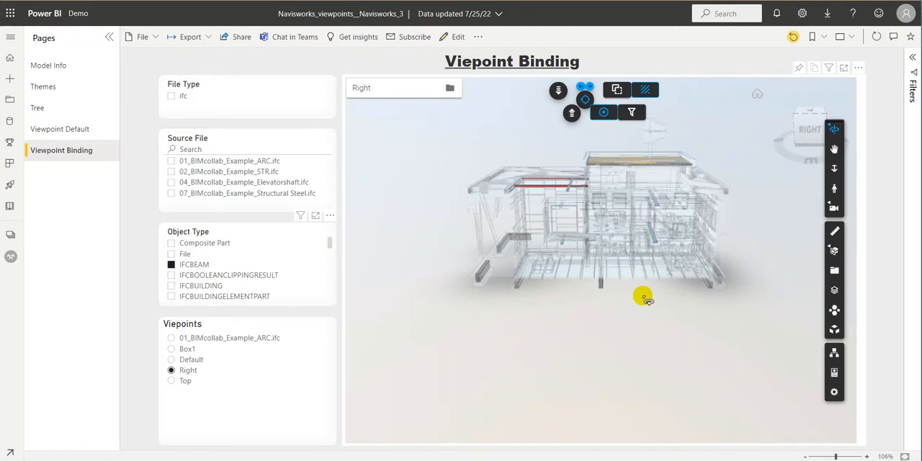
pyautogui.moveTo(644, 299); pyautogui.dragTo(605, 328)
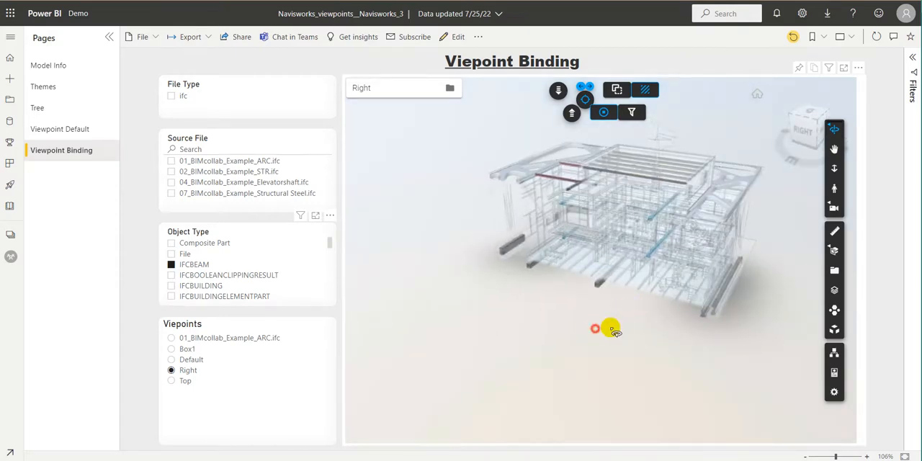
pyautogui.moveTo(607, 329); pyautogui.dragTo(564, 344)
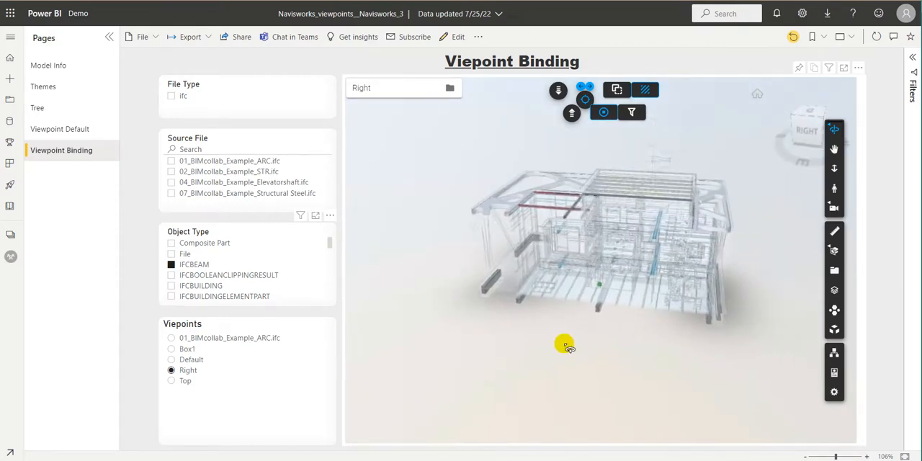